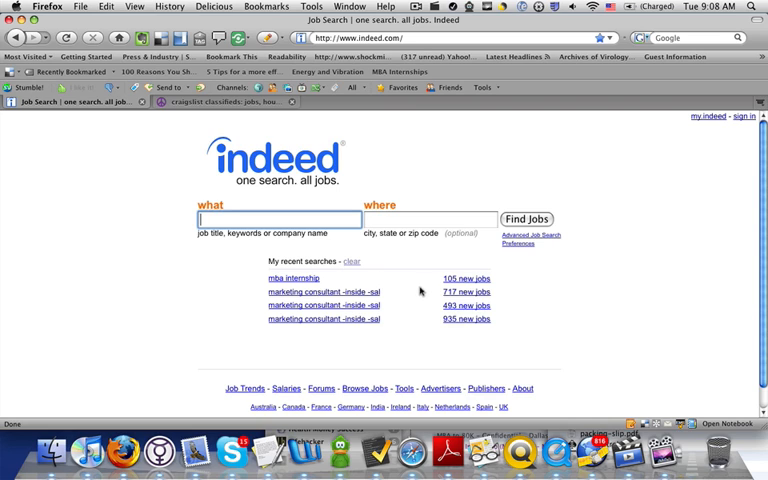
# Step: Search Indeed for 'mba internship' jobs and scroll the 511 results
pyautogui.write('mba internship')
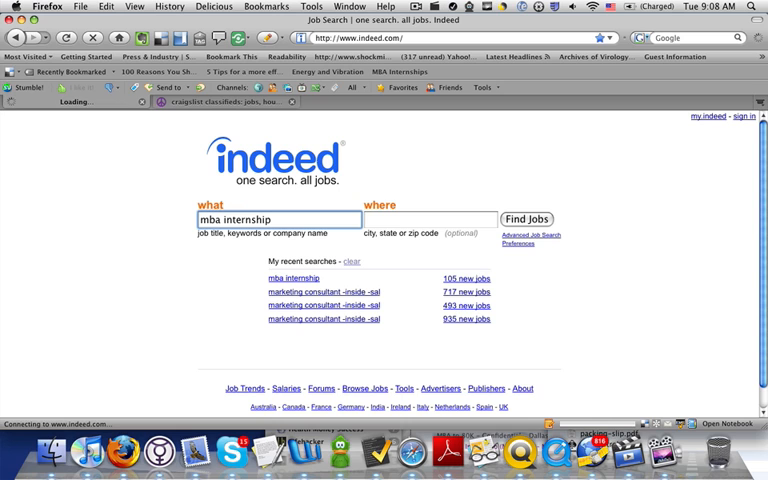
pyautogui.click(526, 219)
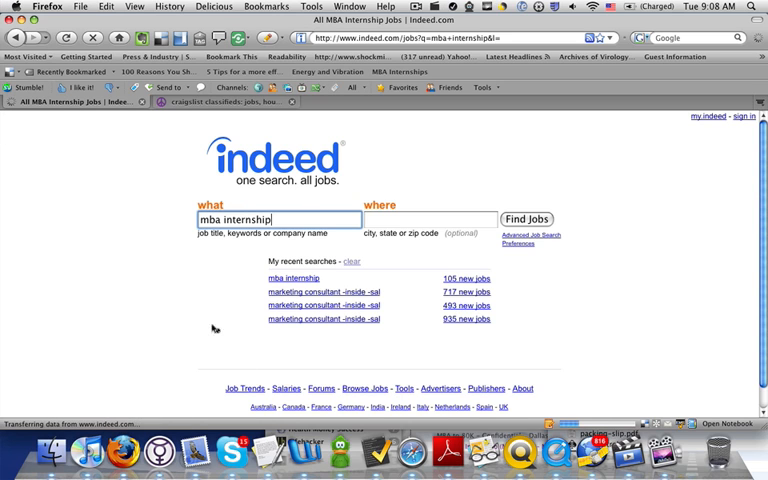
pyautogui.click(527, 218)
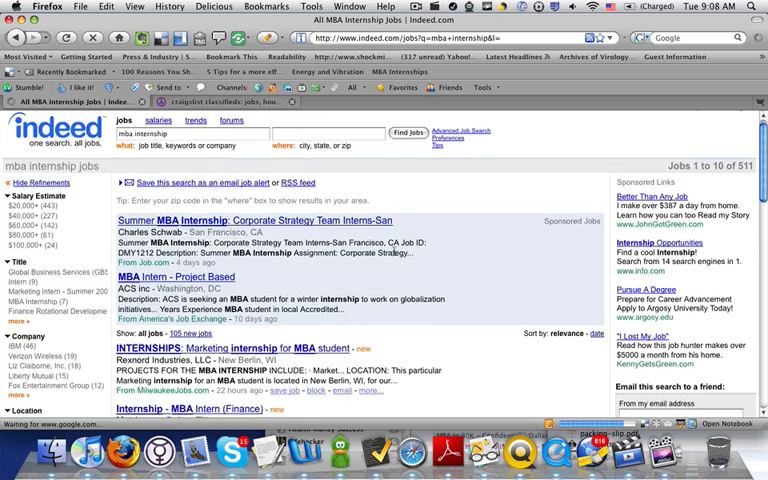
pyautogui.scroll(-3)
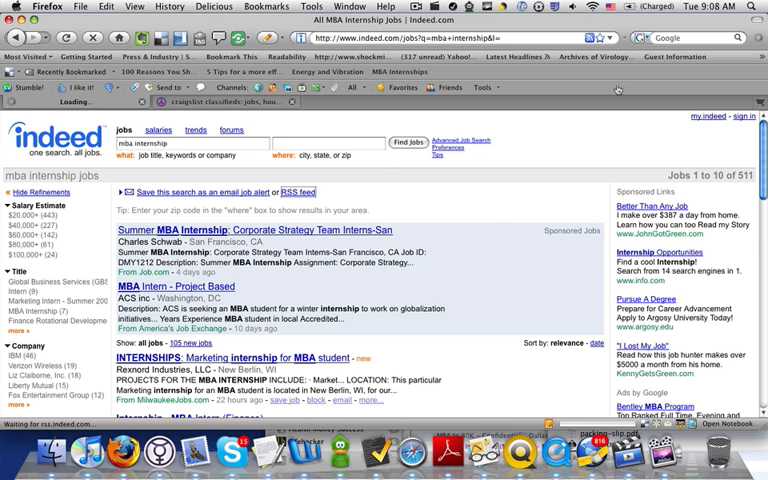
pyautogui.click(297, 191)
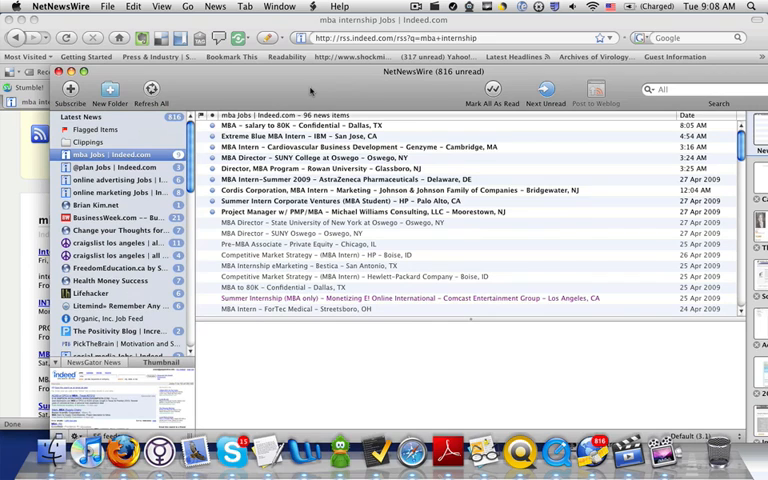
pyautogui.moveTo(311, 91)
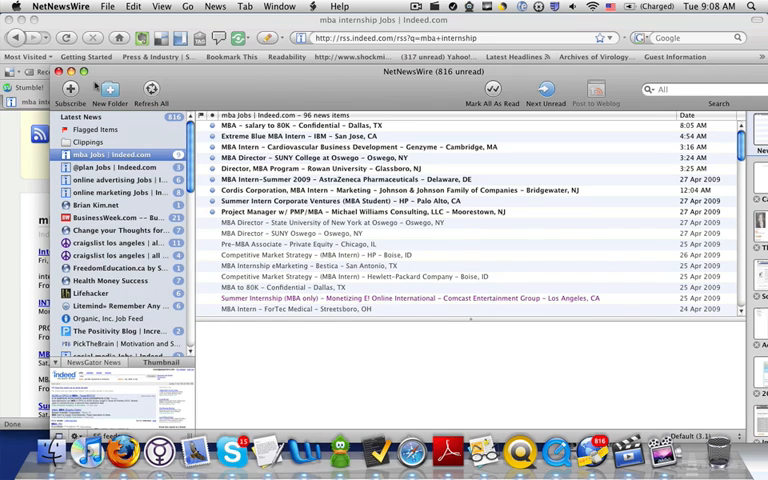
pyautogui.click(68, 89)
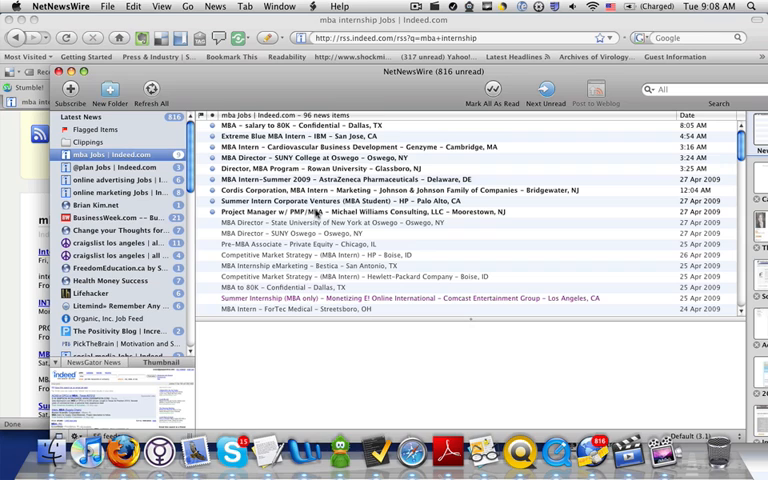
pyautogui.moveTo(603, 236)
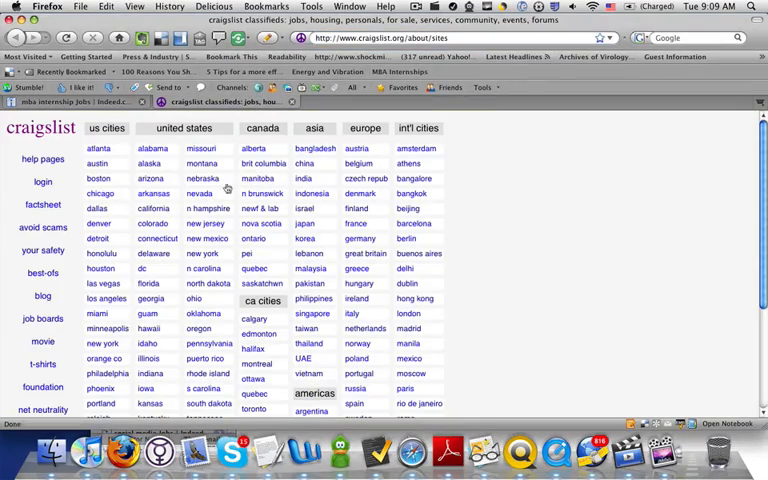
pyautogui.moveTo(158, 238)
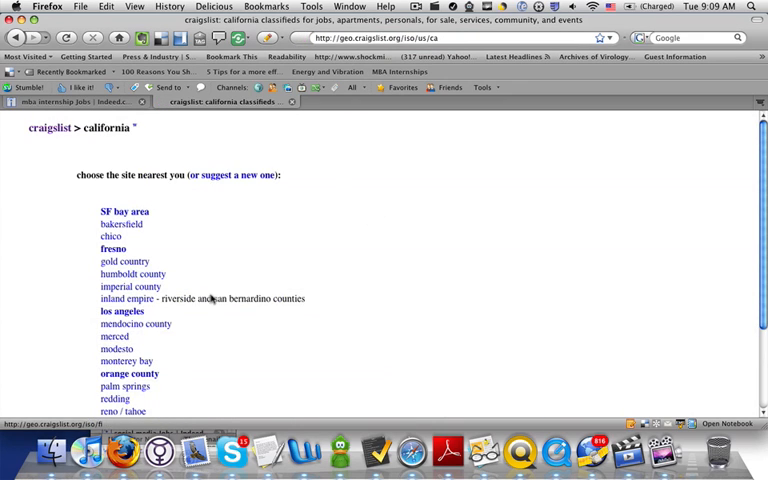
# Step: Search Craigslist Los Angeles all jobs for 'marketing' and scroll to the feed link
pyautogui.click(121, 311)
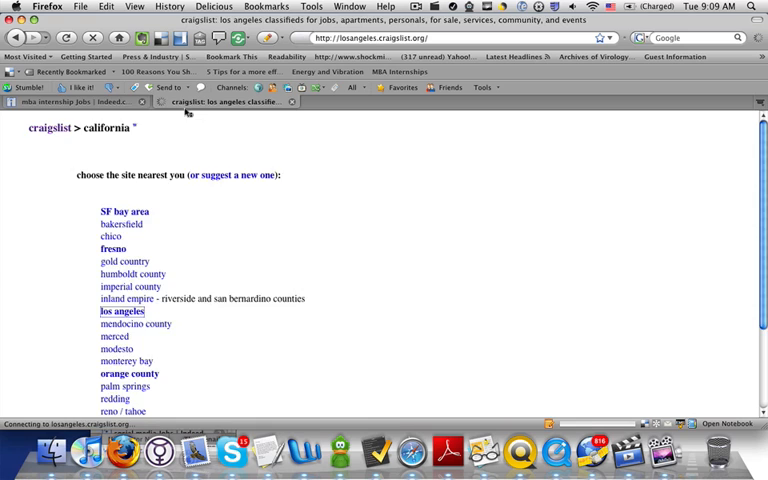
pyautogui.click(123, 311)
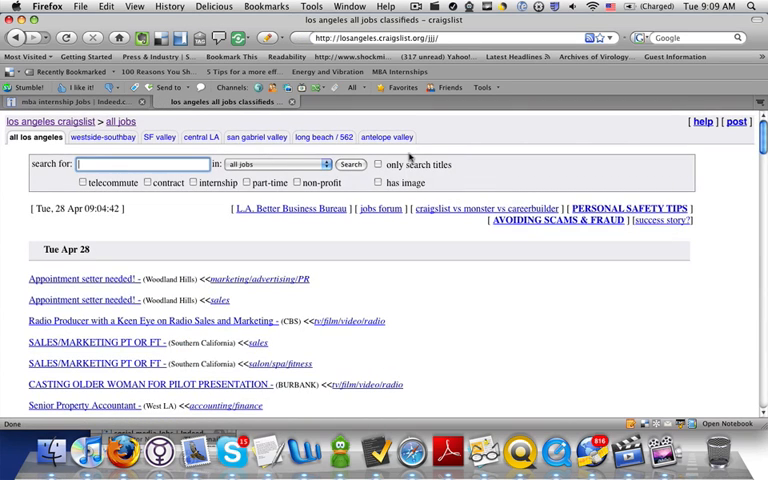
pyautogui.write('marketing')
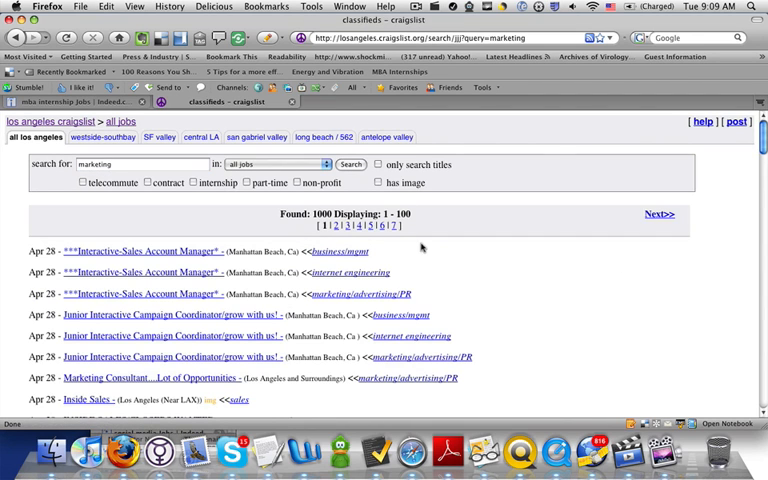
pyautogui.scroll(-3)
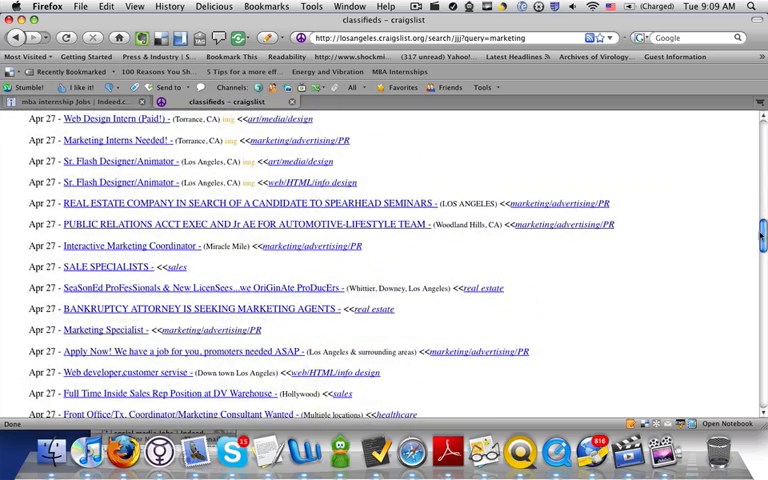
pyautogui.scroll(-3)
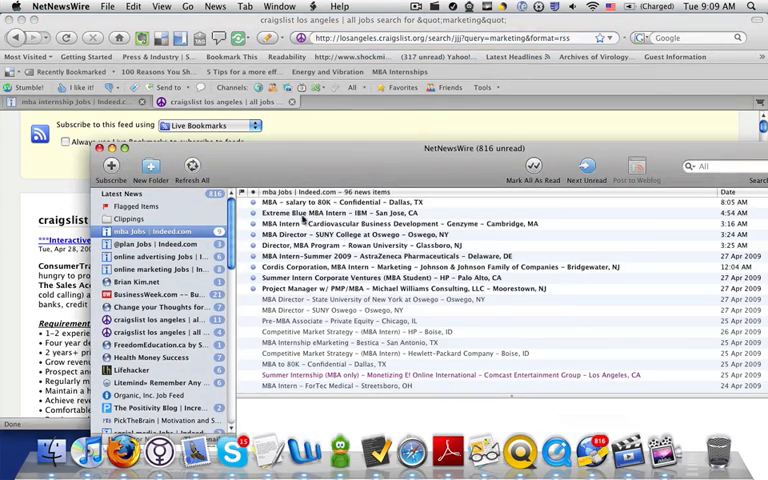
# Step: Bring NetNewsWire forward and view the 'Project Manager w/ PMP/MBA' posting
pyautogui.click(111, 162)
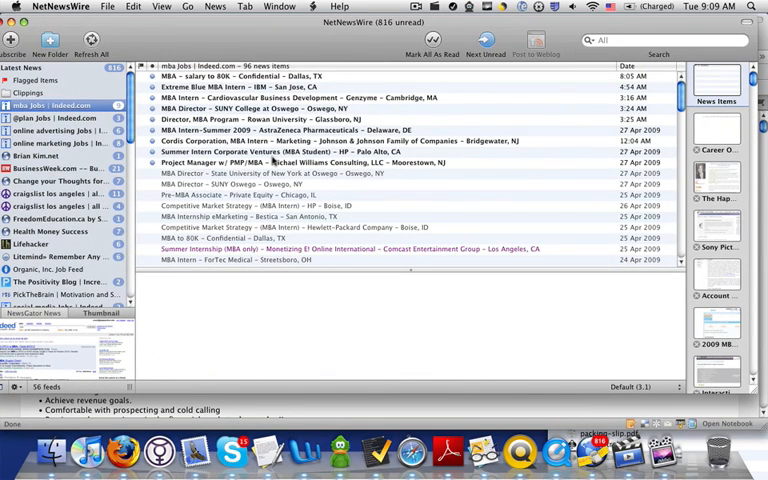
pyautogui.click(300, 162)
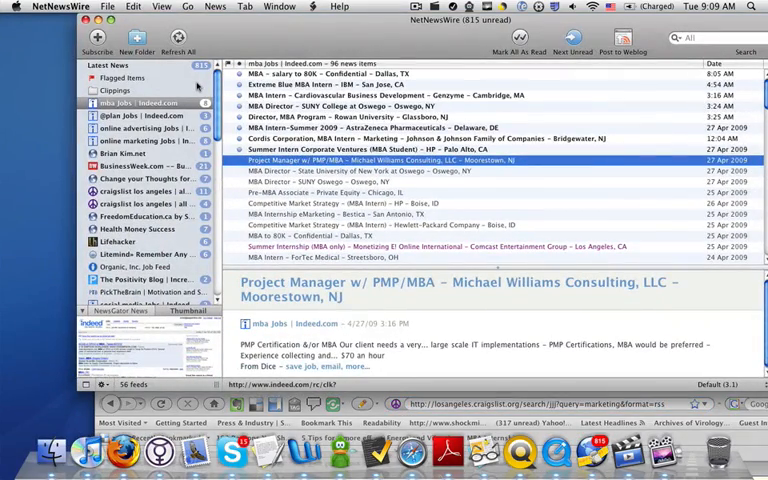
# Step: Select the 'online marketing Jobs | Indeed.com' feed and scroll its listings
pyautogui.click(140, 141)
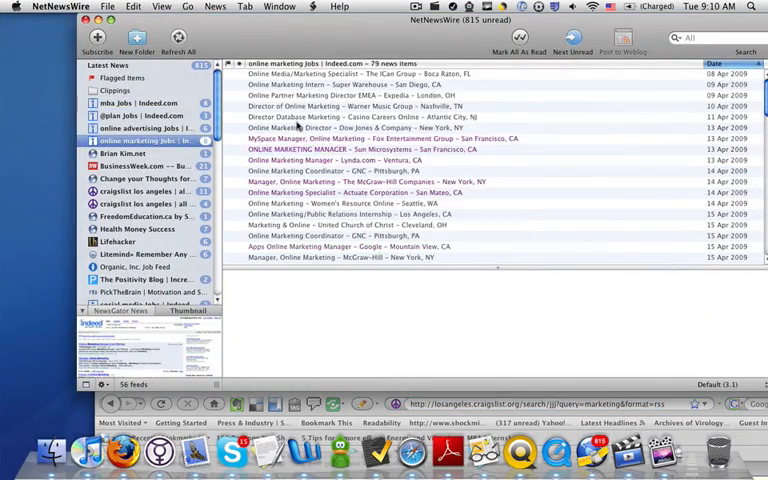
pyautogui.scroll(-3)
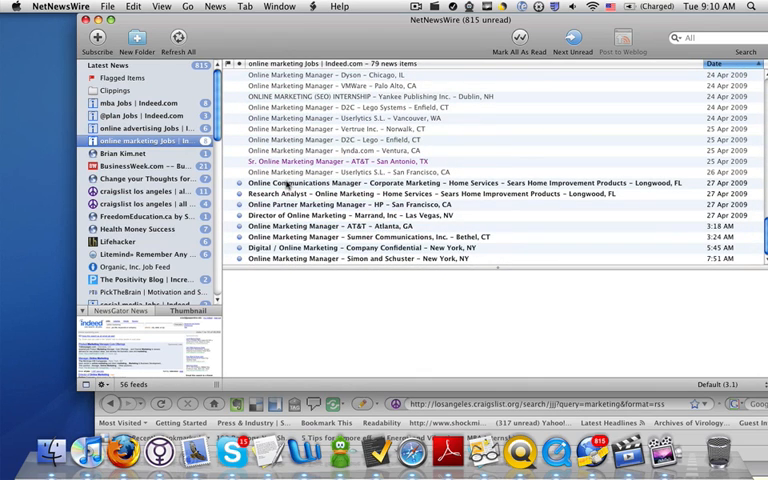
pyautogui.moveTo(372, 205)
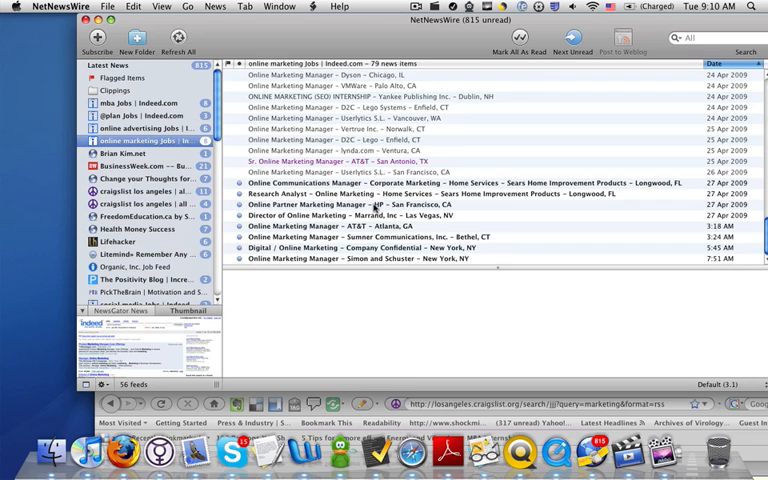
pyautogui.moveTo(372, 207)
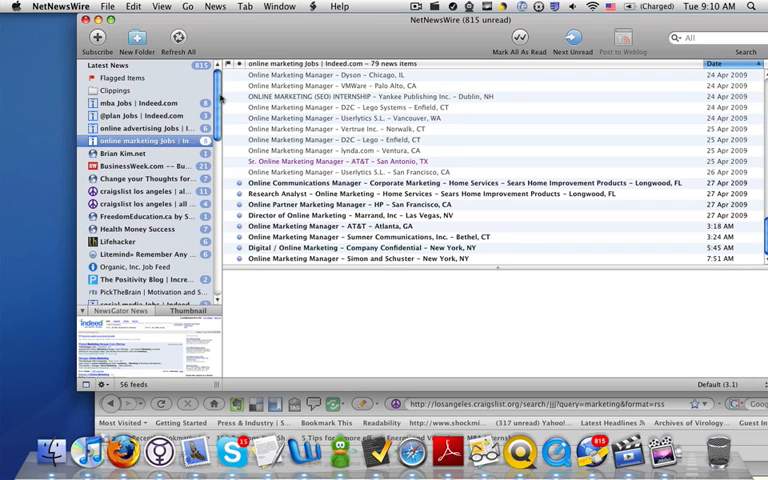